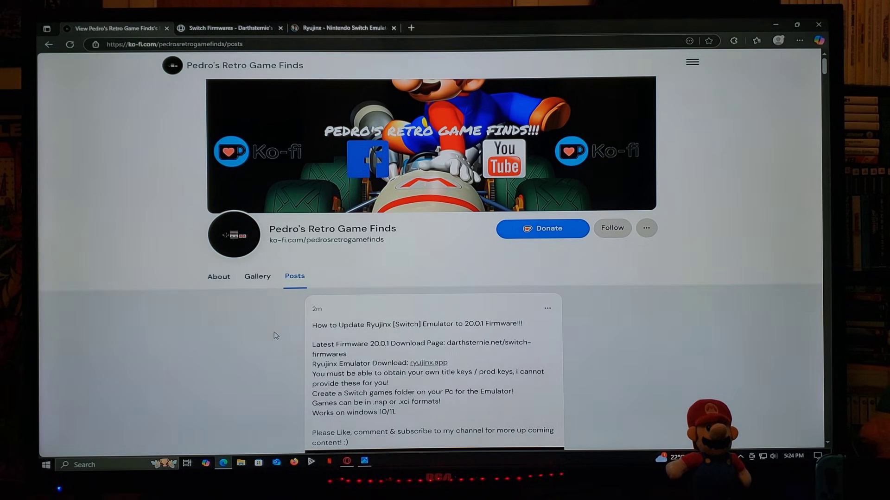
# Switch to the ryujinx.app browser tab showing the Nintendo Switch 1 emulator homepage.
pyautogui.scroll(-3)
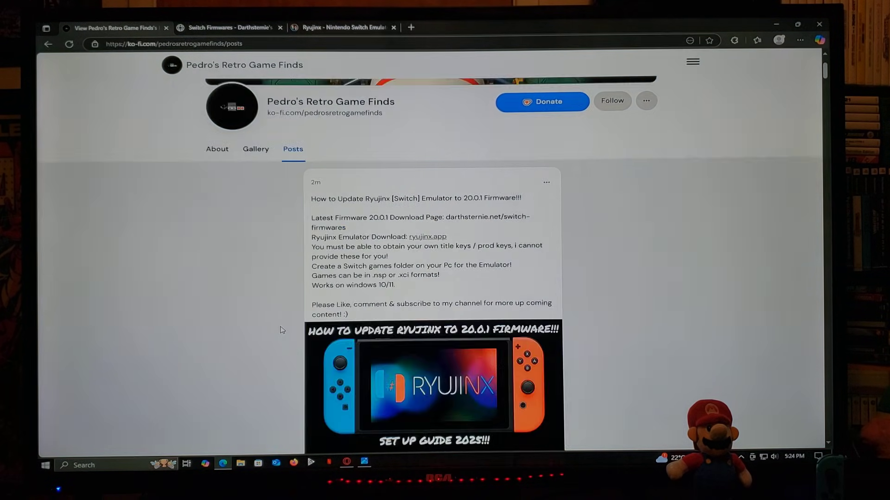
pyautogui.scroll(-3)
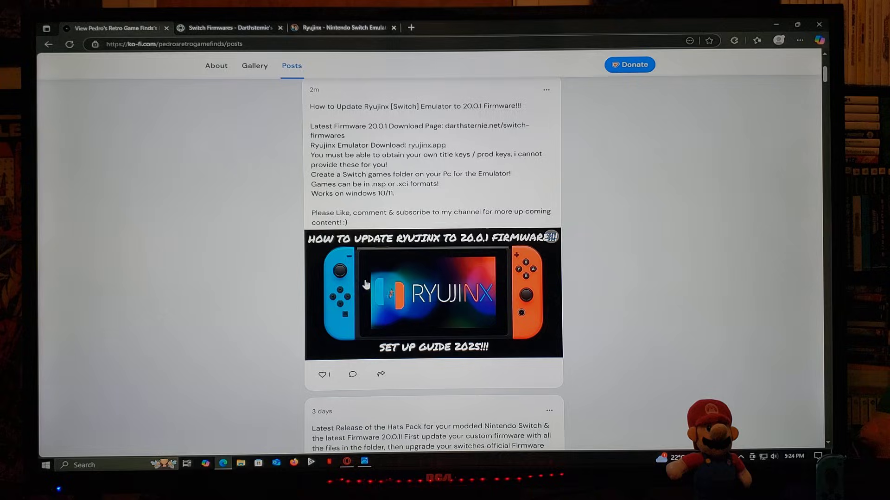
pyautogui.scroll(3)
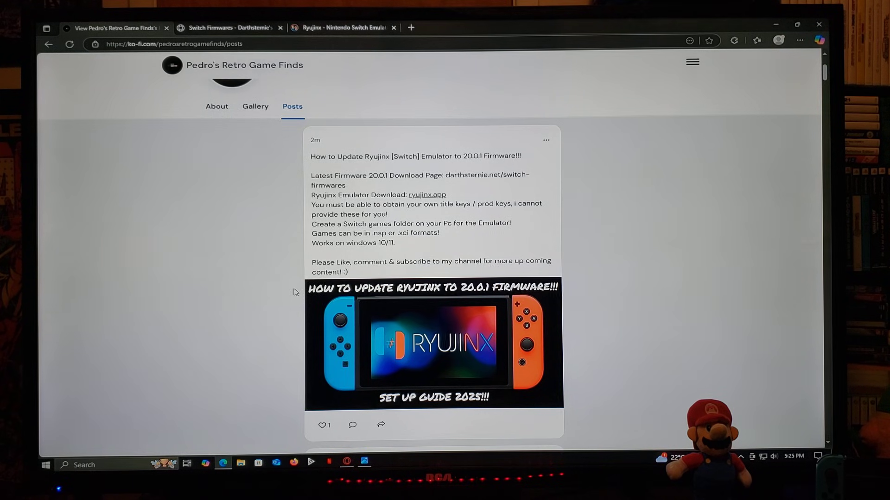
pyautogui.scroll(3)
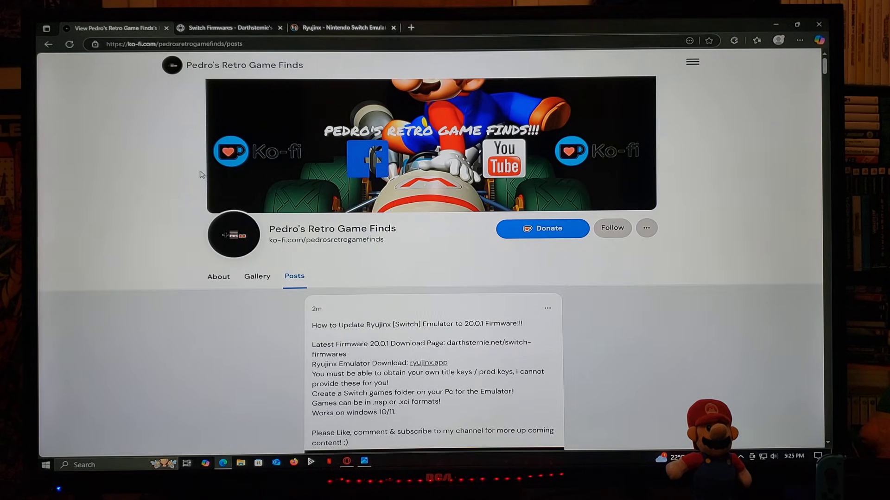
pyautogui.click(343, 27)
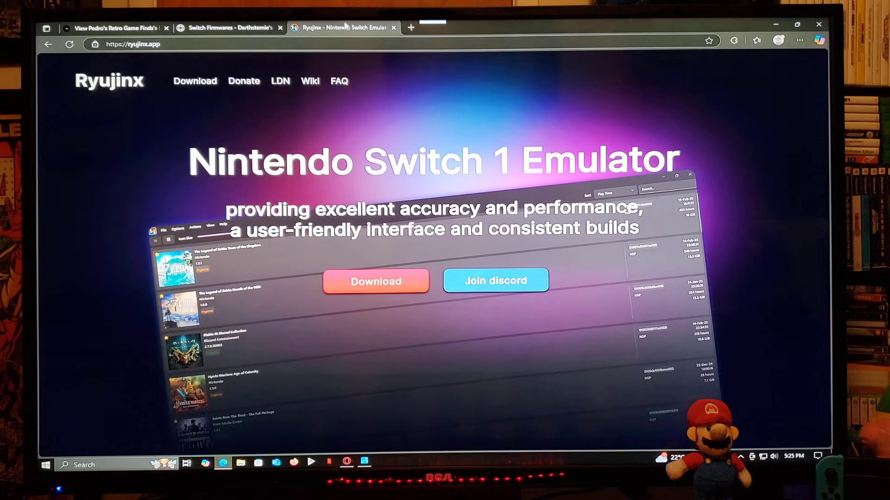
pyautogui.moveTo(375, 282)
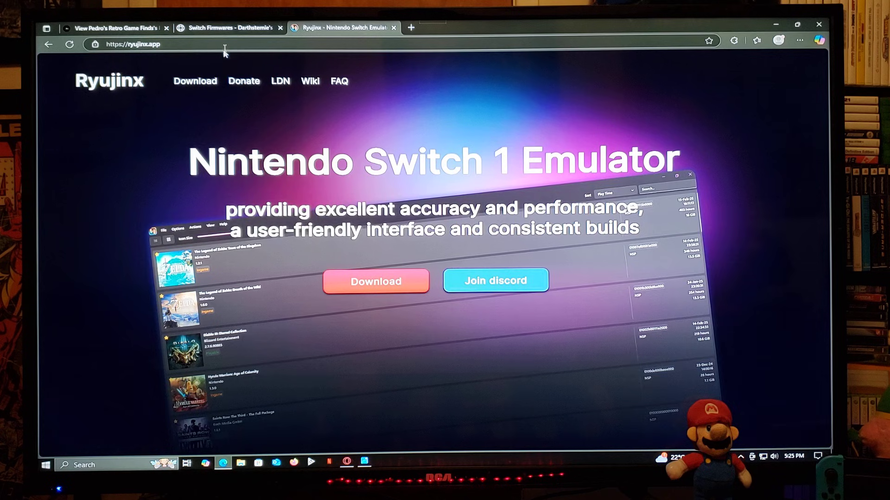
# Switch to Darthsternie's Switch Firmwares page listing firmware 20.0.1 downloads.
pyautogui.click(230, 26)
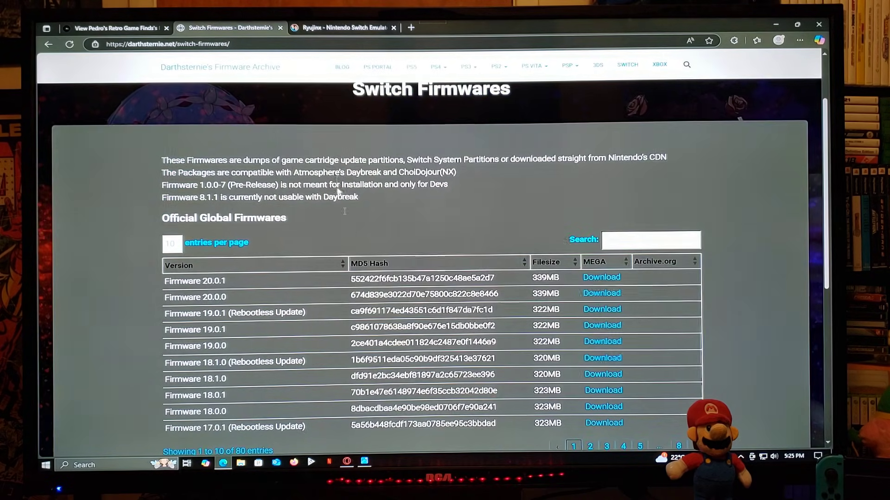
pyautogui.moveTo(358, 246)
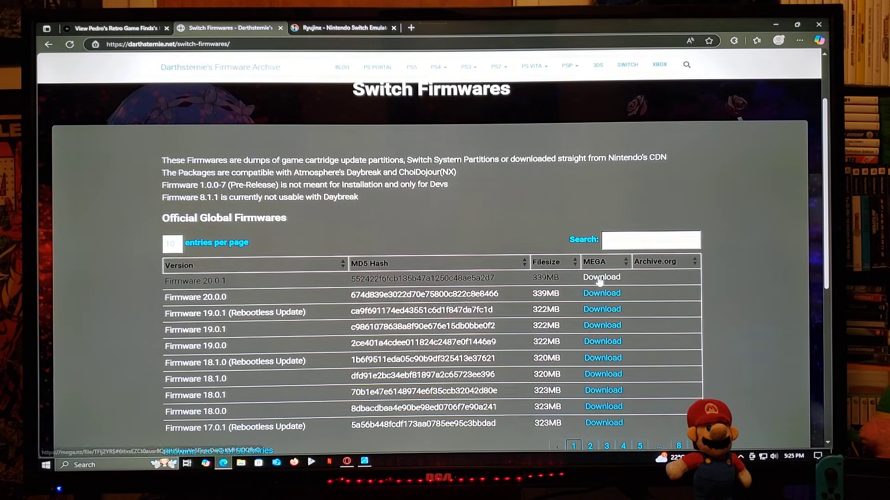
pyautogui.moveTo(474, 232)
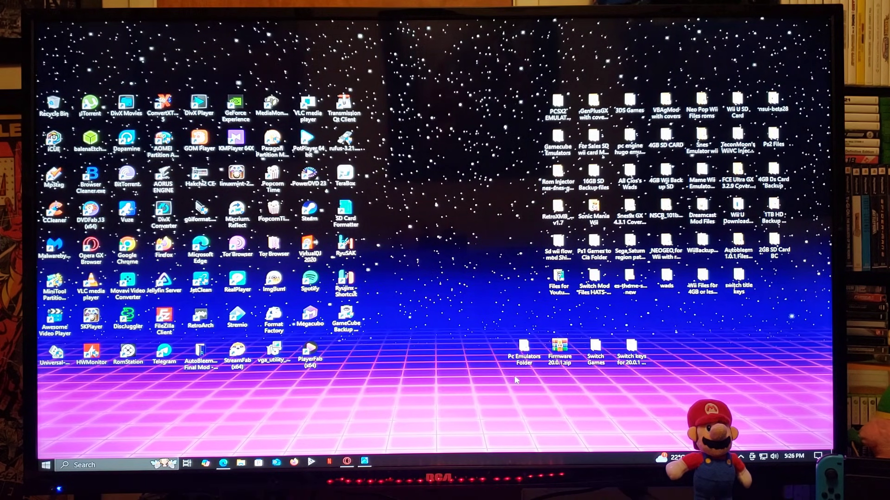
pyautogui.click(522, 348)
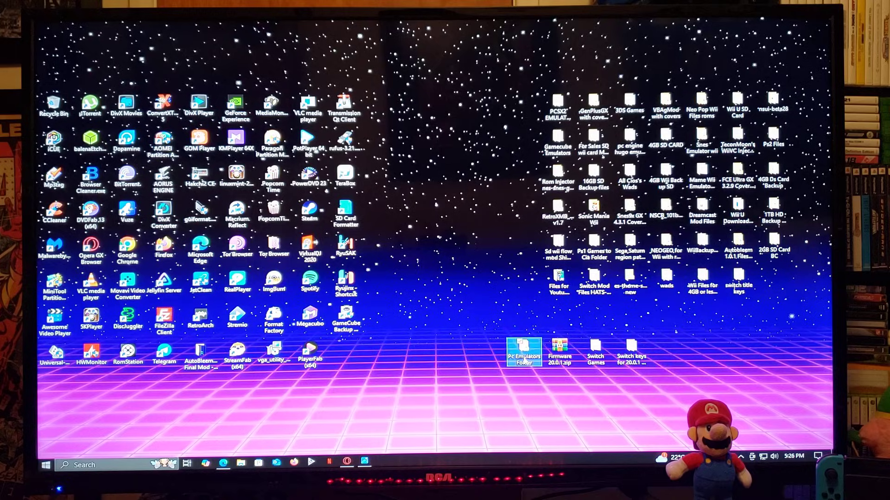
pyautogui.doubleClick(523, 349)
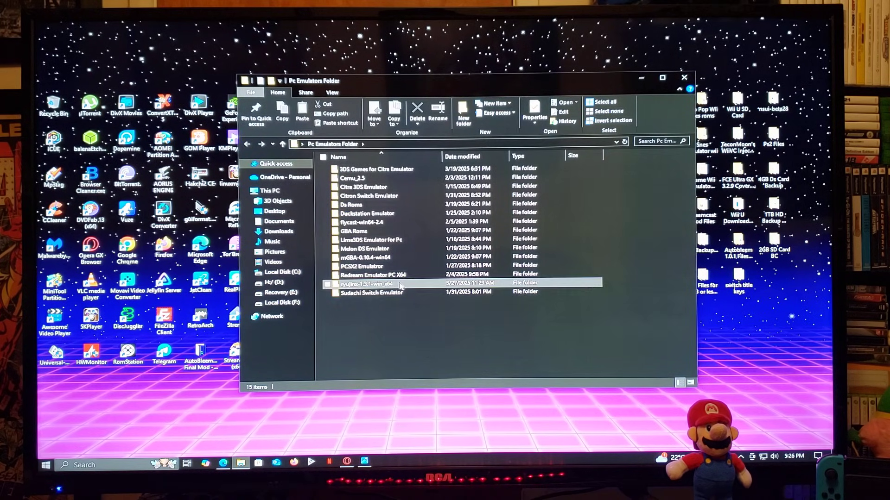
pyautogui.doubleClick(369, 284)
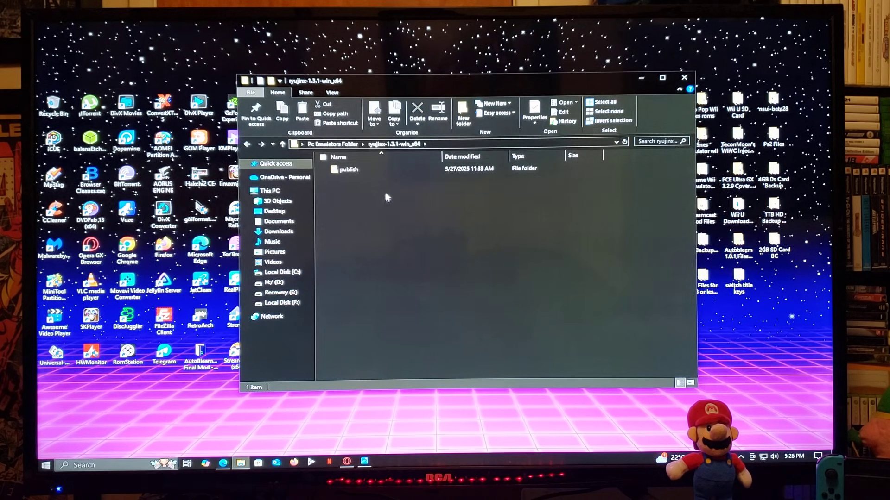
pyautogui.doubleClick(348, 168)
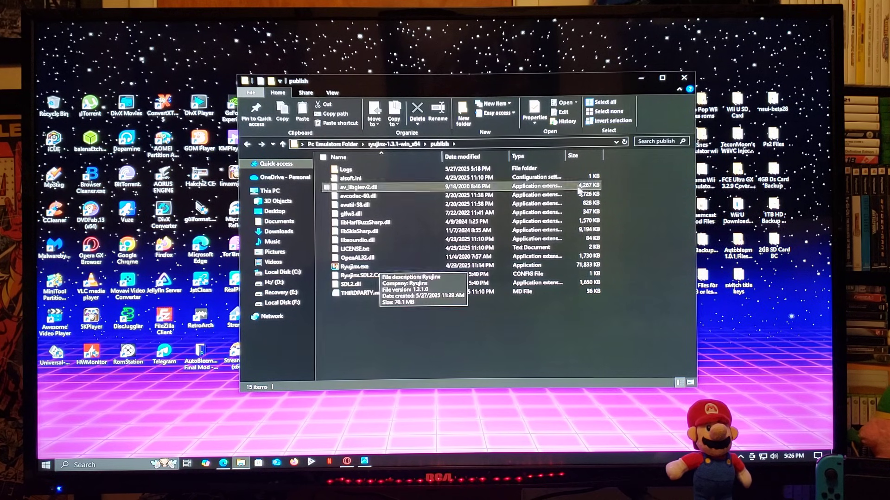
pyautogui.click(684, 77)
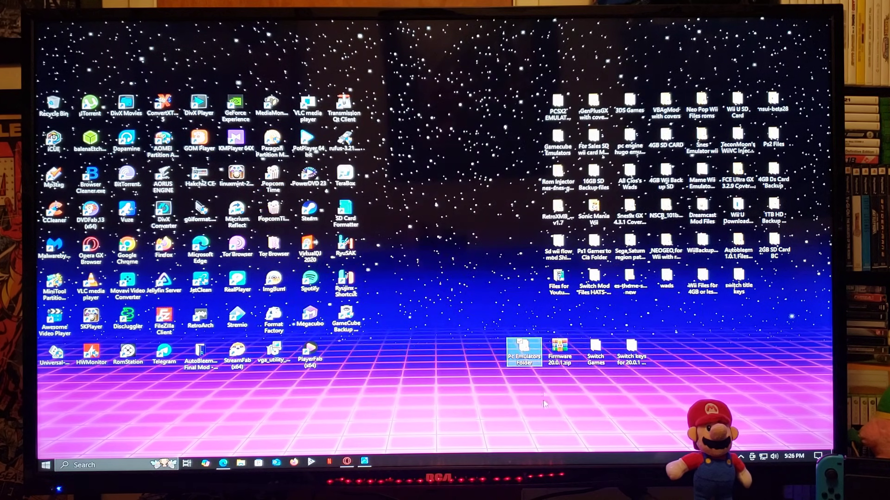
pyautogui.click(559, 353)
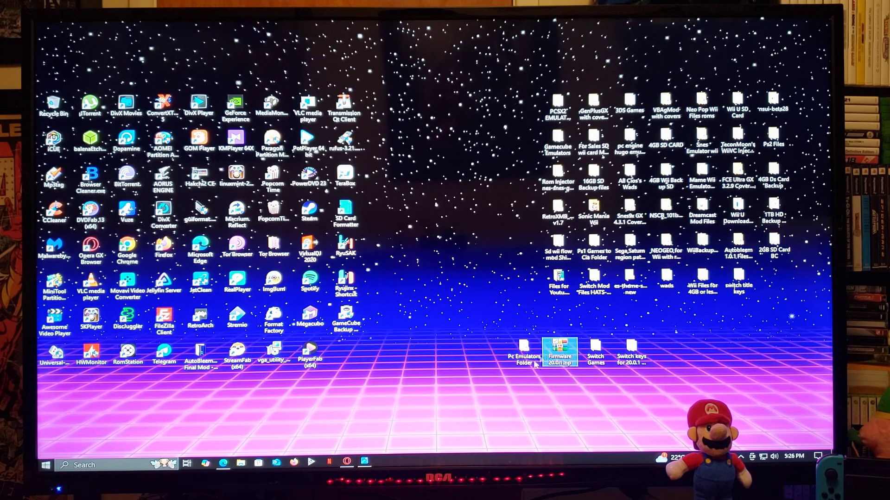
pyautogui.moveTo(586, 375)
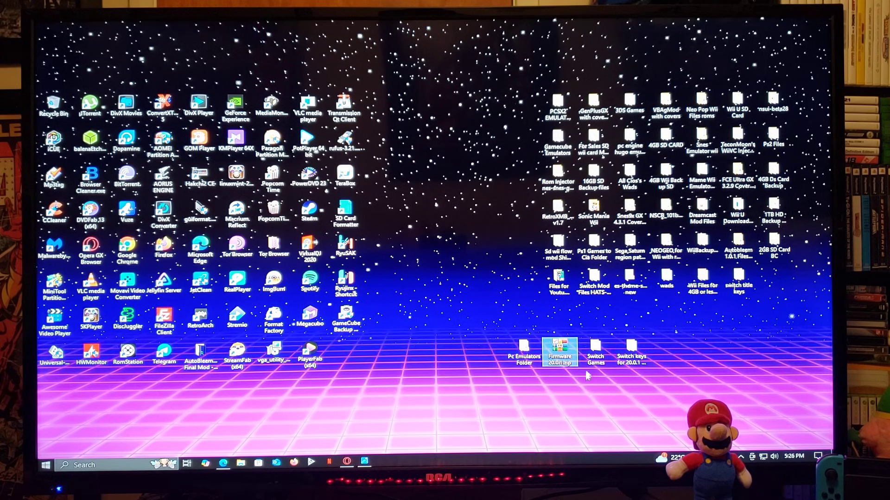
pyautogui.doubleClick(595, 352)
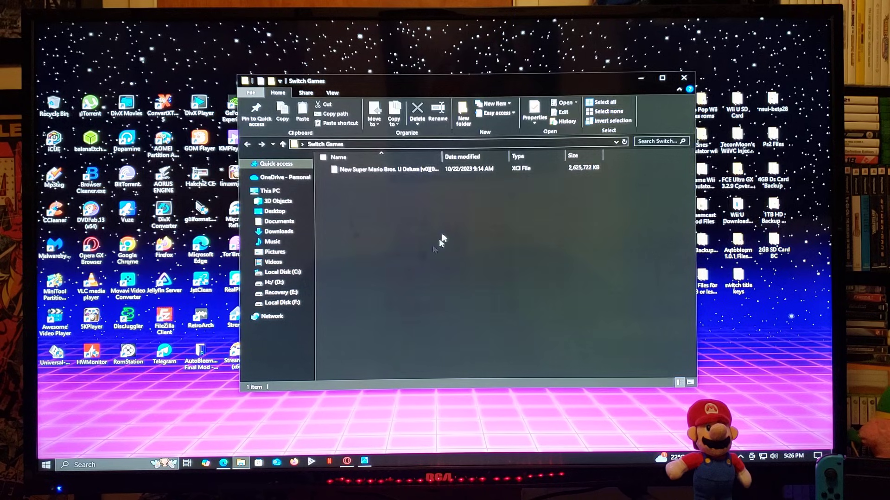
pyautogui.moveTo(429, 241)
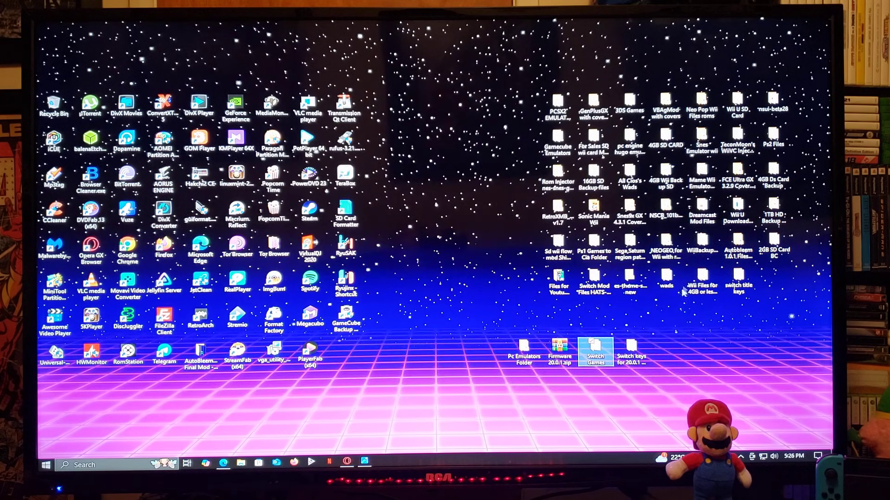
pyautogui.click(630, 351)
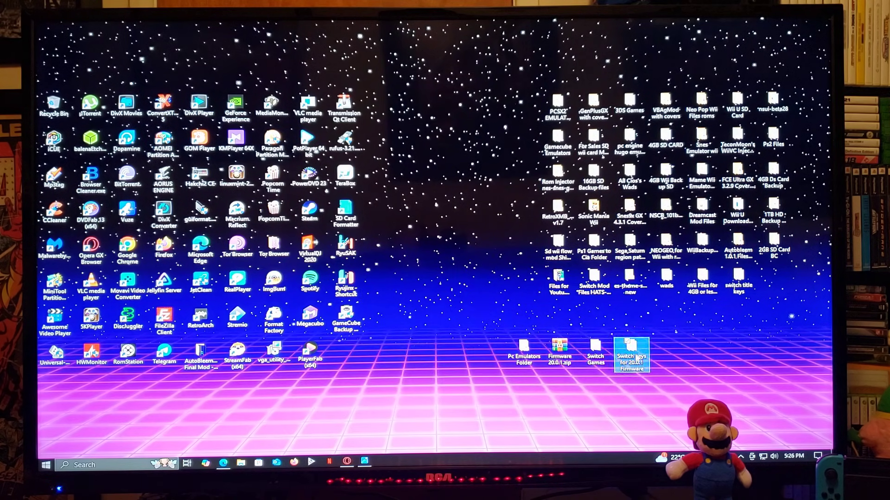
pyautogui.doubleClick(631, 352)
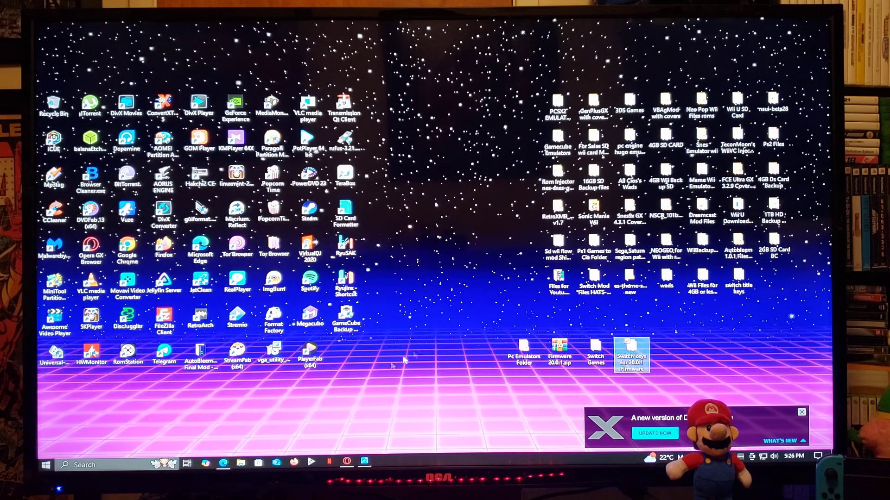
pyautogui.moveTo(510, 398)
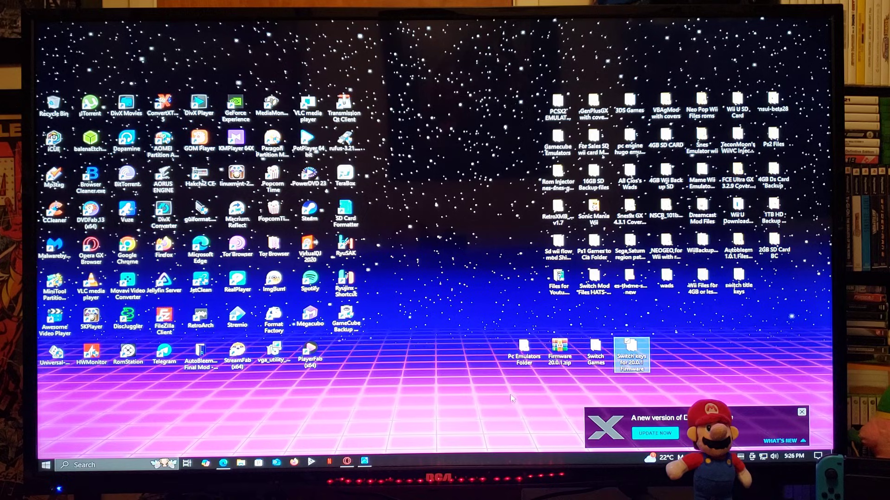
# Launch Ryujinx from the ryujinx-1.3.1-win_x64 folder inside Pc Emulators.
pyautogui.doubleClick(522, 352)
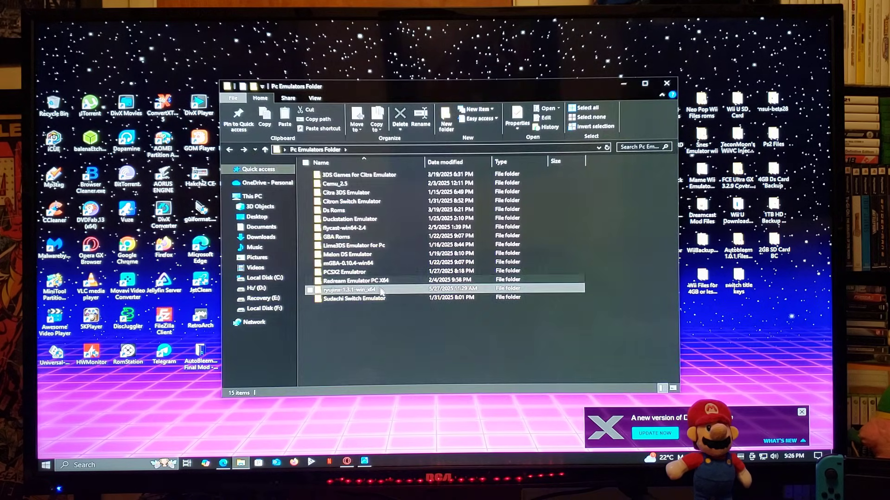
pyautogui.doubleClick(345, 289)
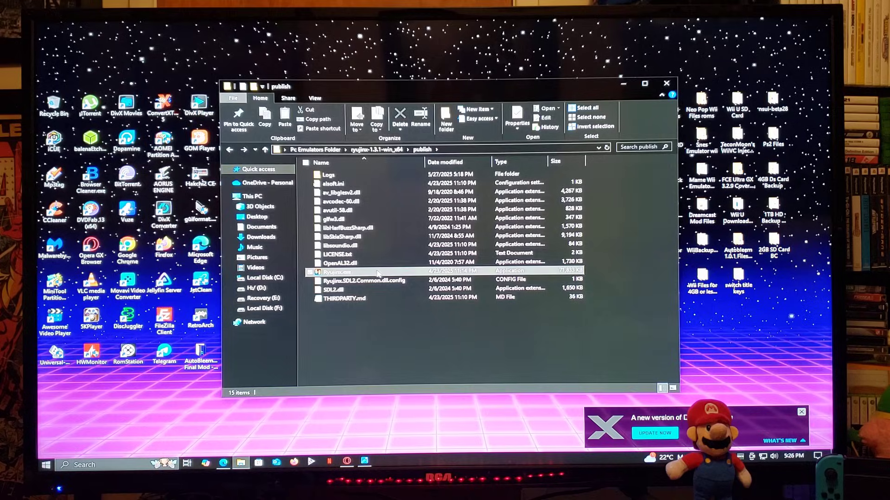
pyautogui.doubleClick(337, 272)
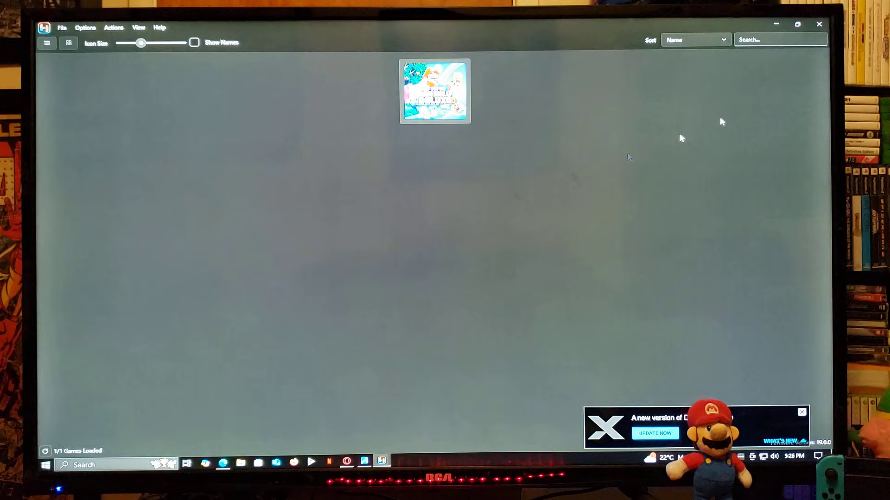
pyautogui.doubleClick(434, 92)
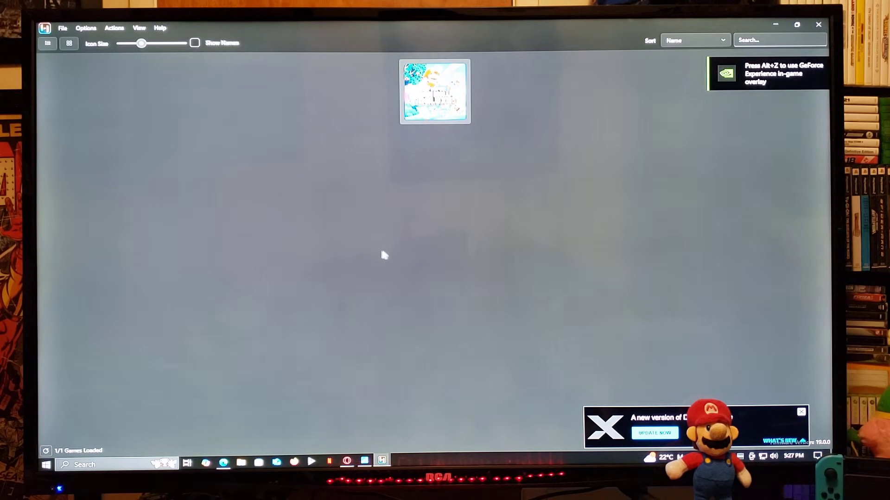
pyautogui.moveTo(315, 200)
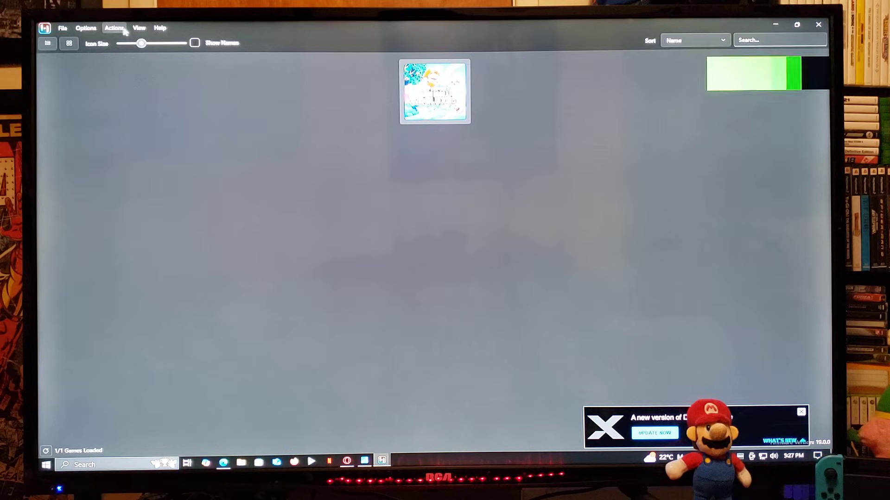
# Install keys via Actions > Install Keys, choosing prod.keys from the Switch keys folder.
pyautogui.click(139, 27)
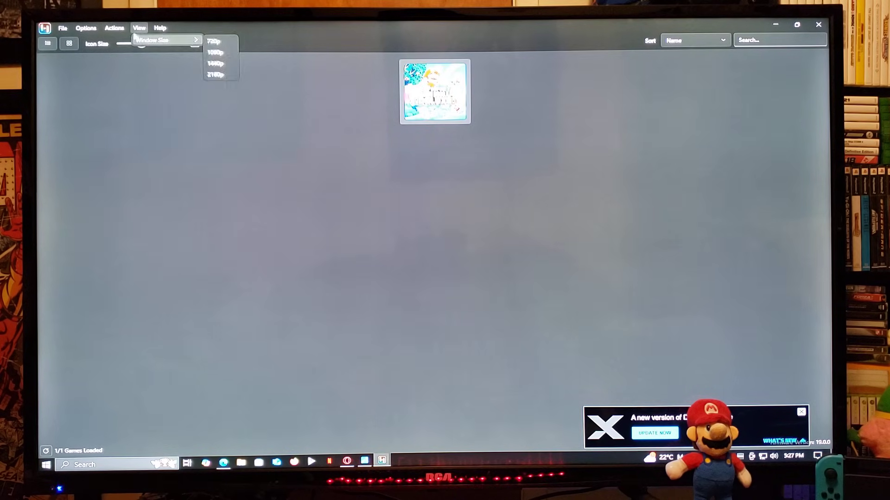
pyautogui.click(114, 27)
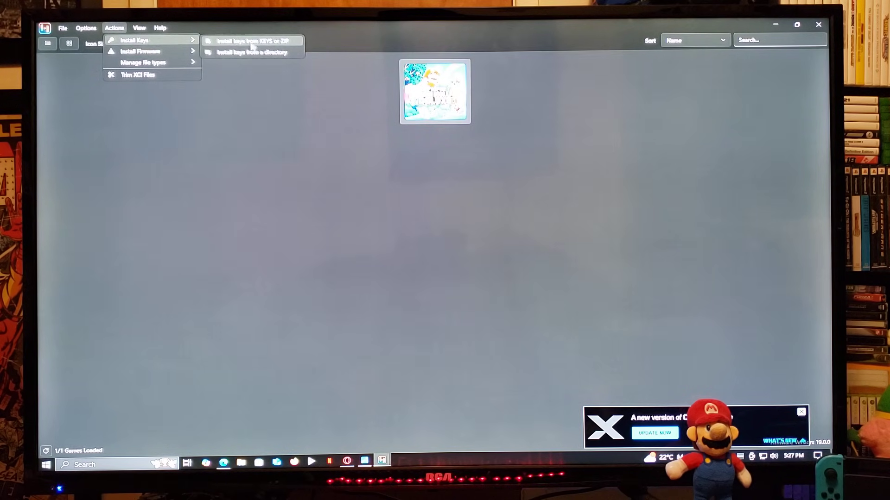
pyautogui.click(253, 40)
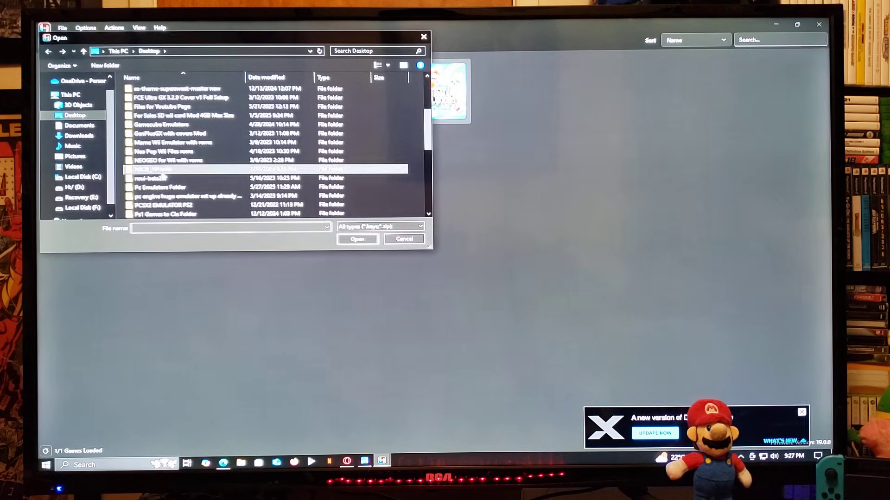
pyautogui.scroll(-3)
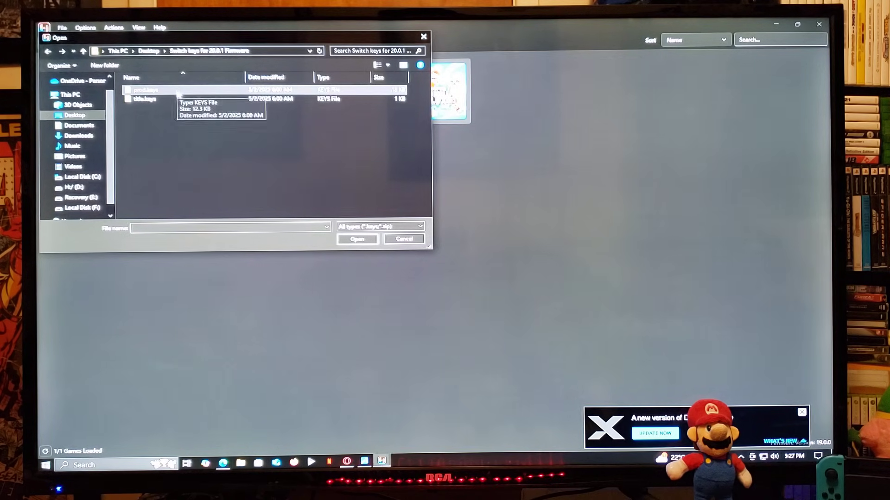
pyautogui.click(145, 90)
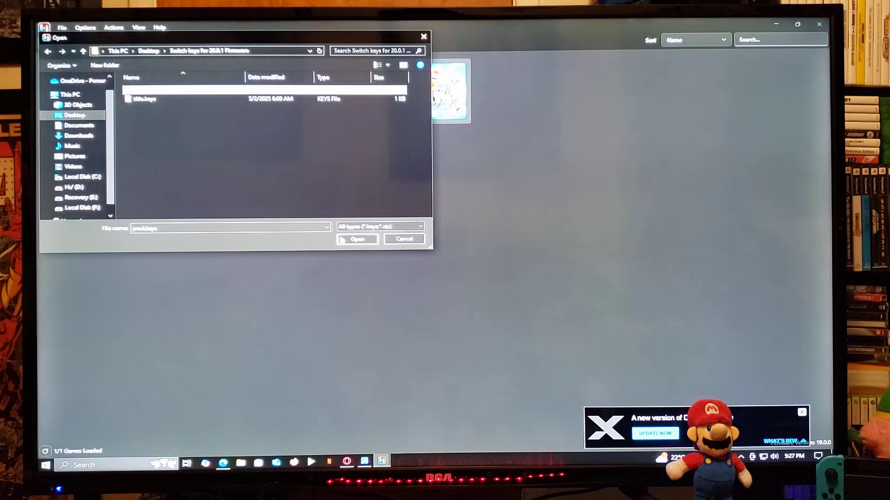
pyautogui.click(356, 239)
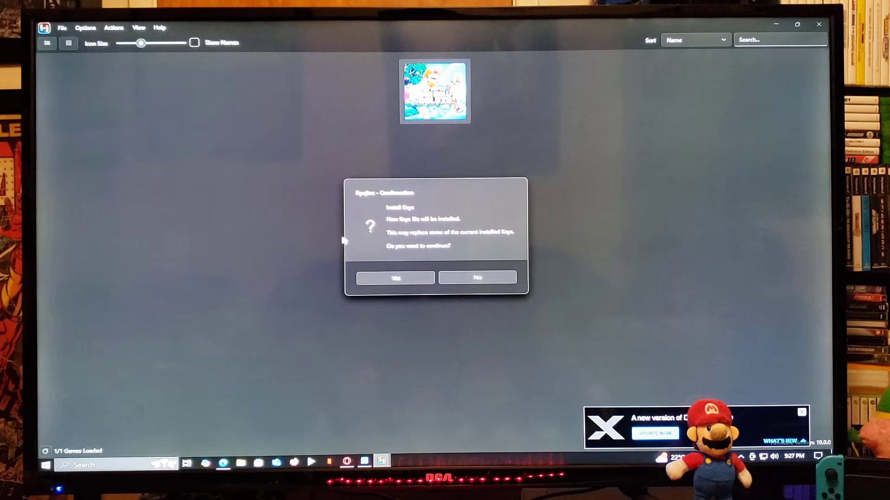
# Confirm replacing the current keys and dismiss the success and update messages.
pyautogui.click(395, 278)
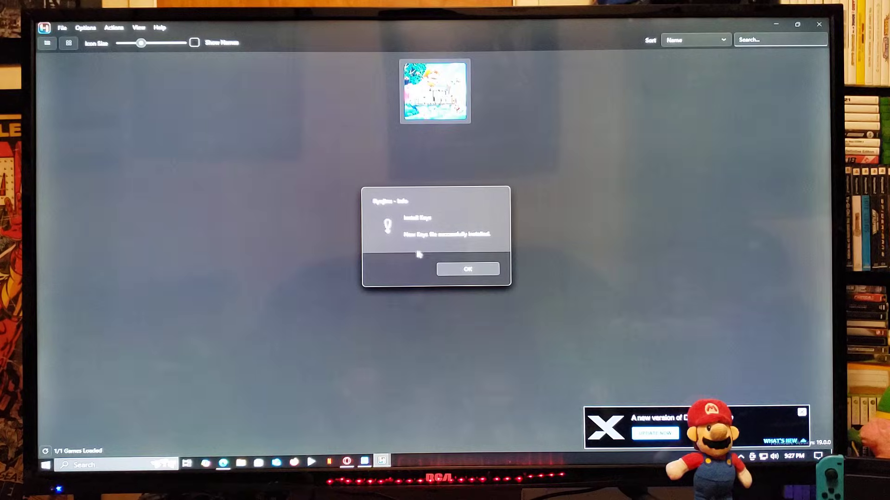
pyautogui.click(467, 269)
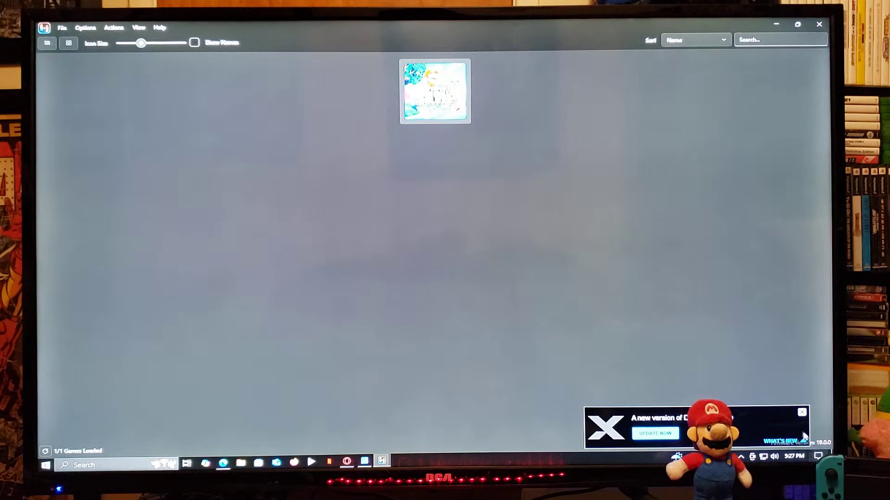
pyautogui.click(801, 411)
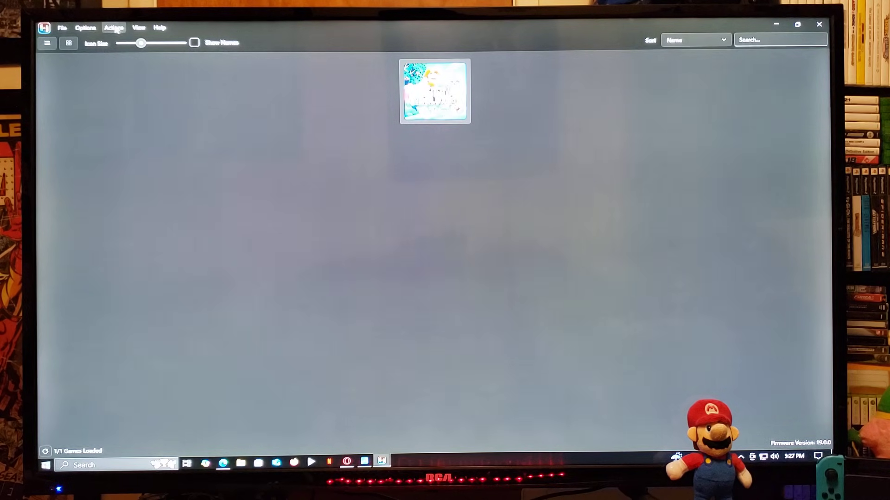
# Start Install Firmware from XCI or ZIP and browse for the 20.0.1 firmware archive.
pyautogui.click(113, 27)
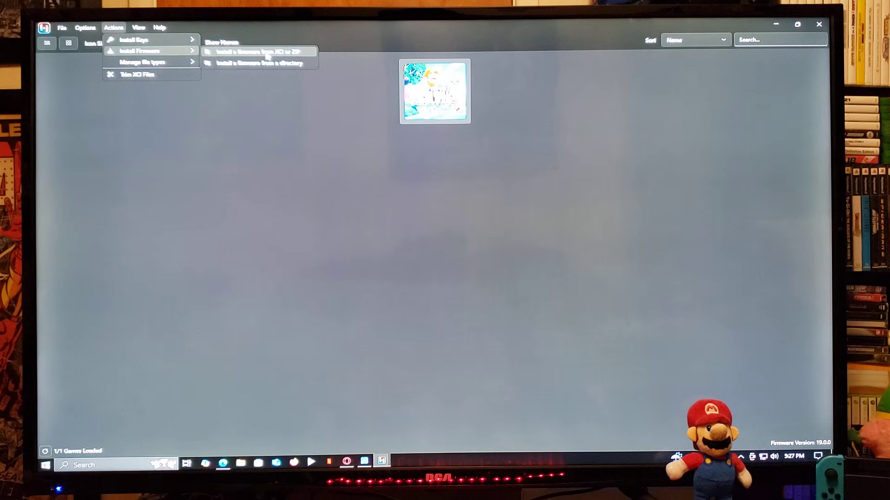
pyautogui.click(253, 52)
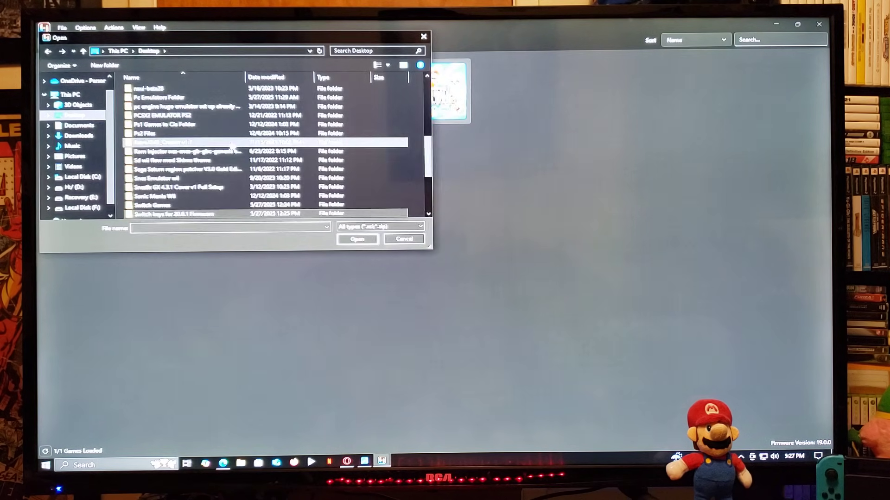
pyautogui.scroll(-3)
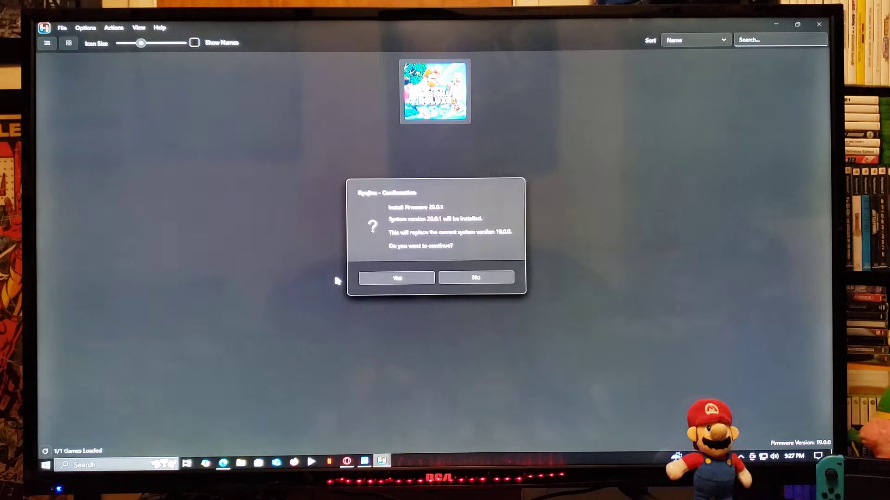
pyautogui.moveTo(337, 266)
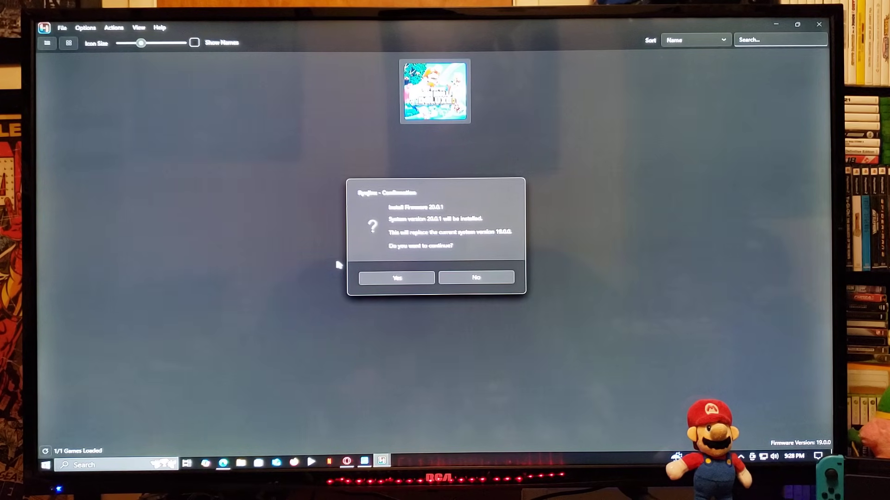
pyautogui.moveTo(380, 278)
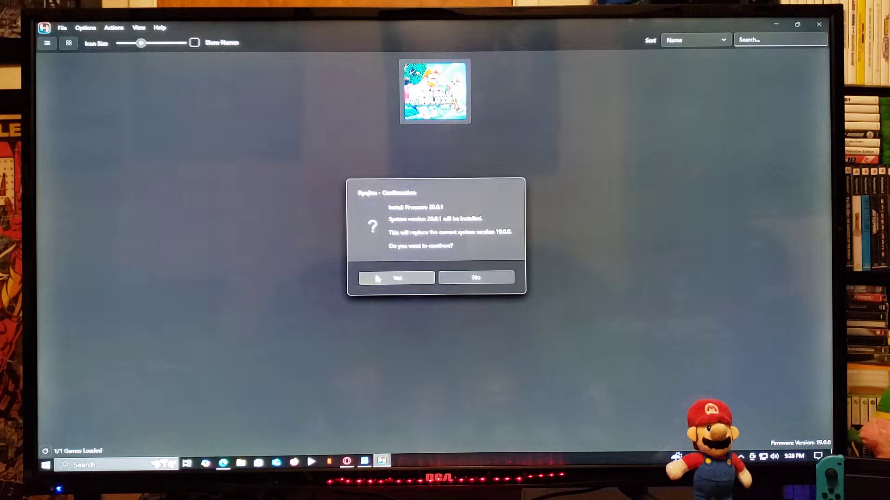
# Confirm installing firmware 20.0.1 over 19.0.0 and dismiss the success message.
pyautogui.click(395, 278)
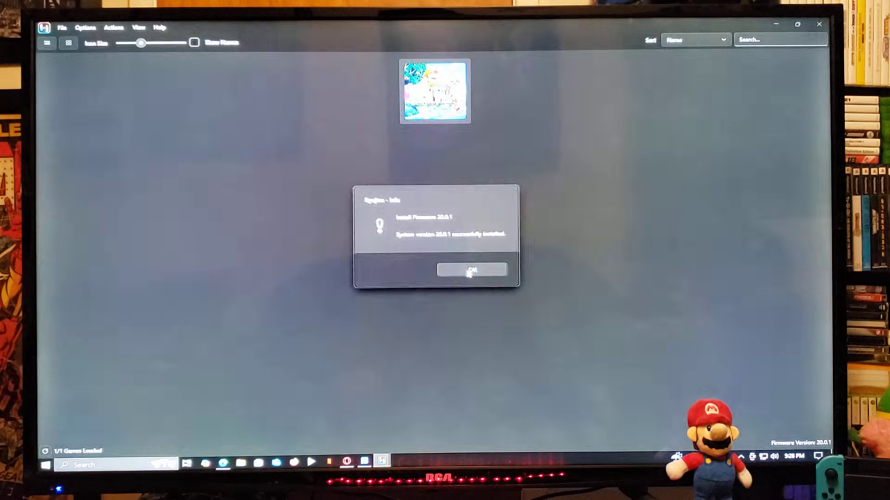
pyautogui.click(471, 270)
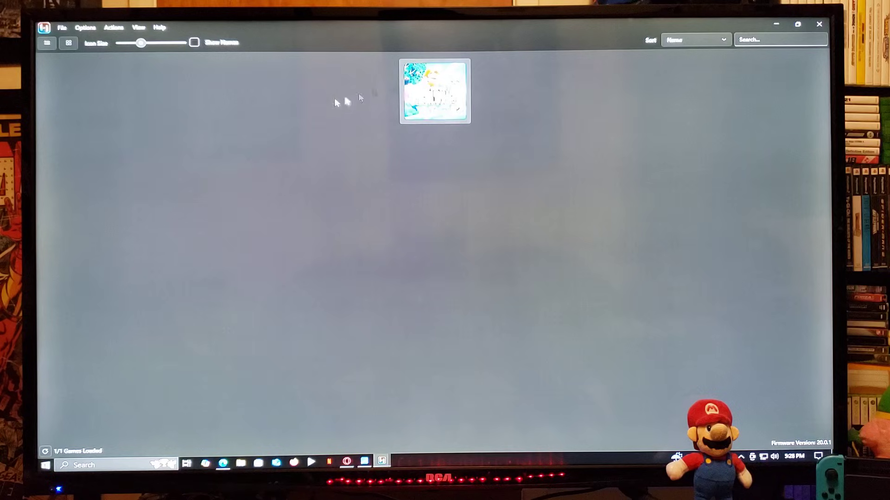
pyautogui.moveTo(216, 104)
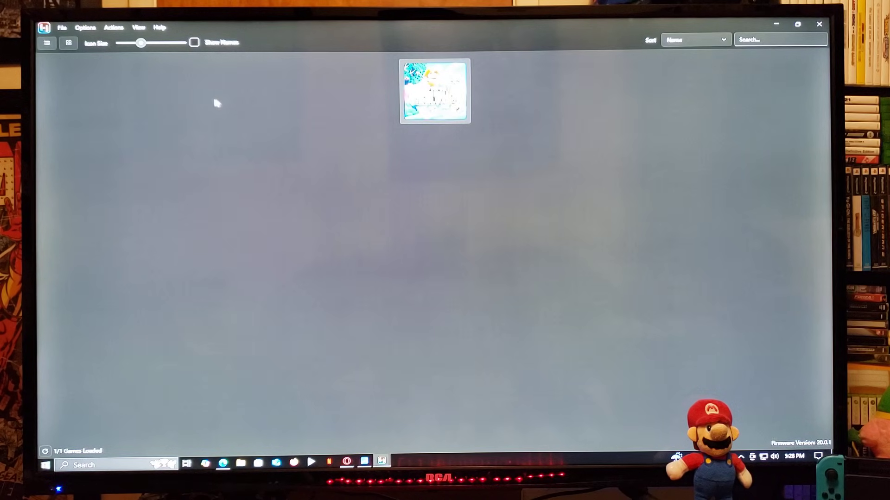
pyautogui.moveTo(120, 117)
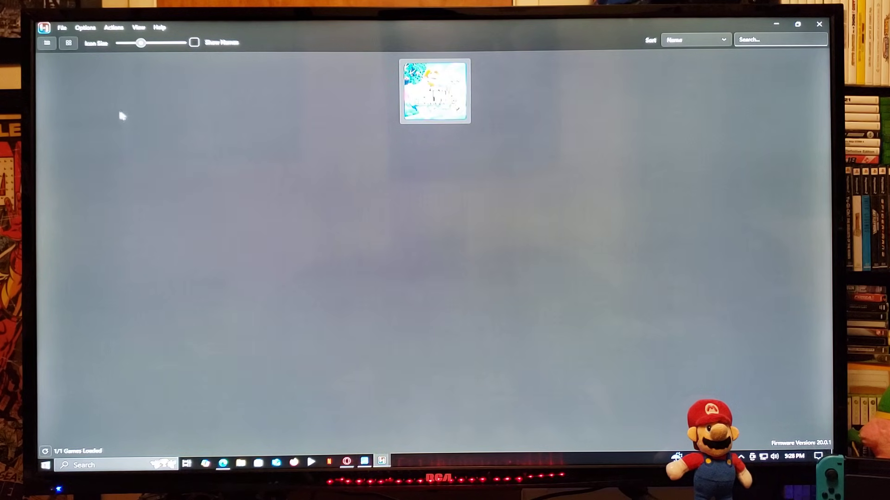
# In Options > Settings Input section, list the Player 1 input device choices.
pyautogui.click(86, 27)
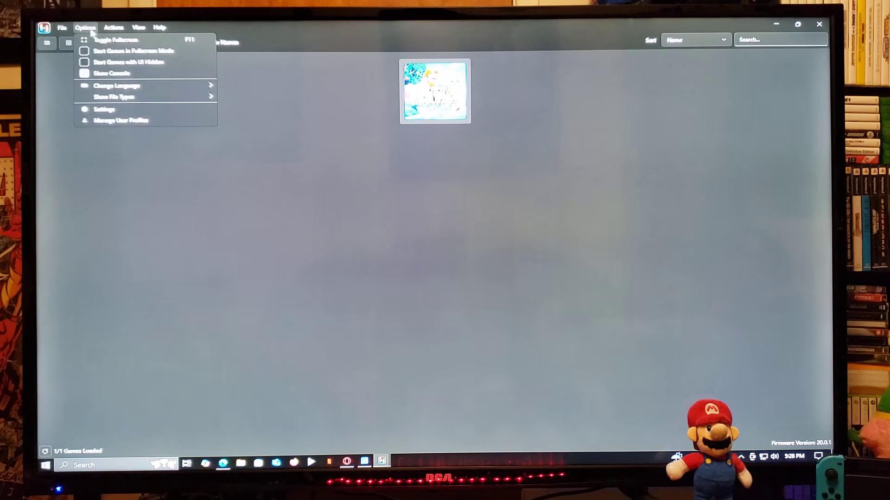
pyautogui.moveTo(104, 109)
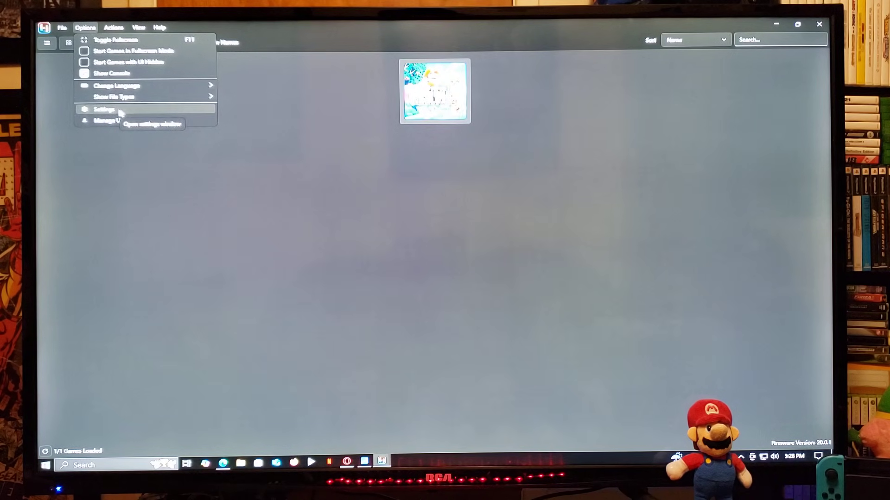
pyautogui.click(104, 109)
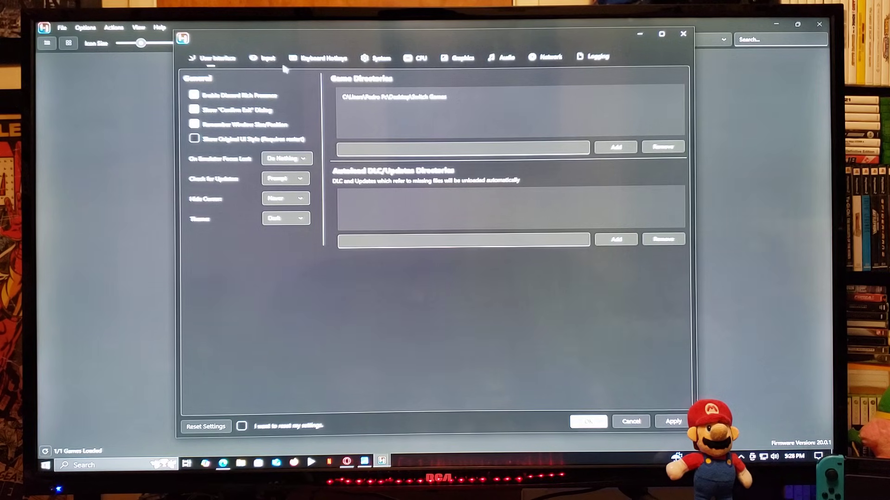
pyautogui.click(265, 58)
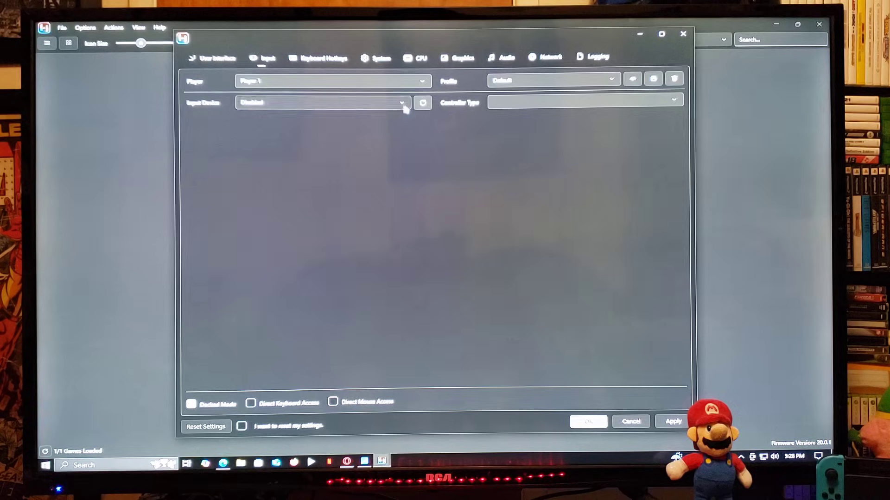
pyautogui.click(401, 102)
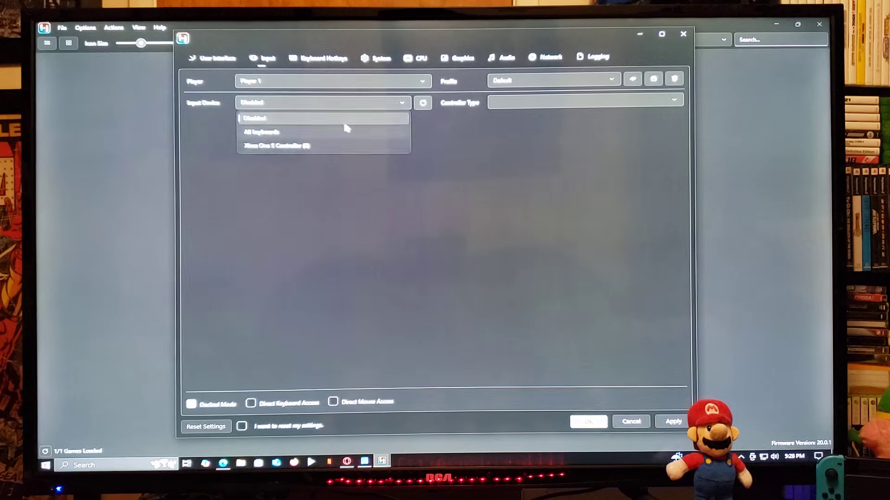
pyautogui.moveTo(312, 146)
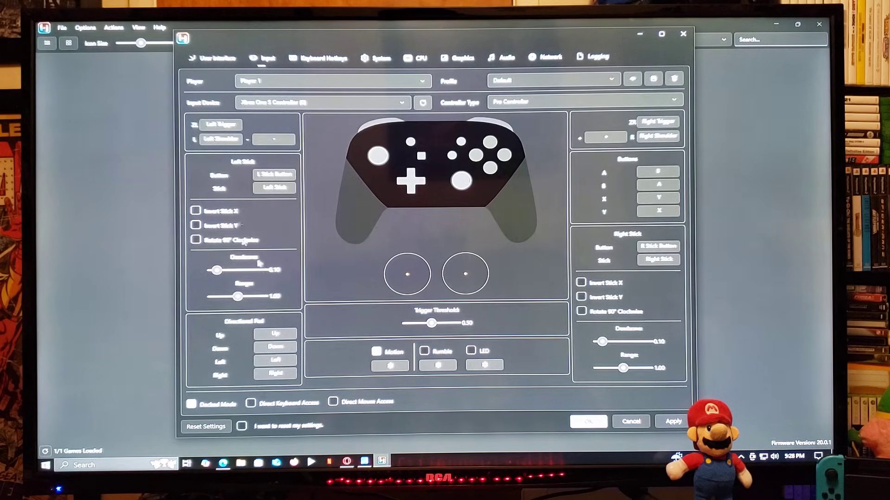
pyautogui.moveTo(379, 183)
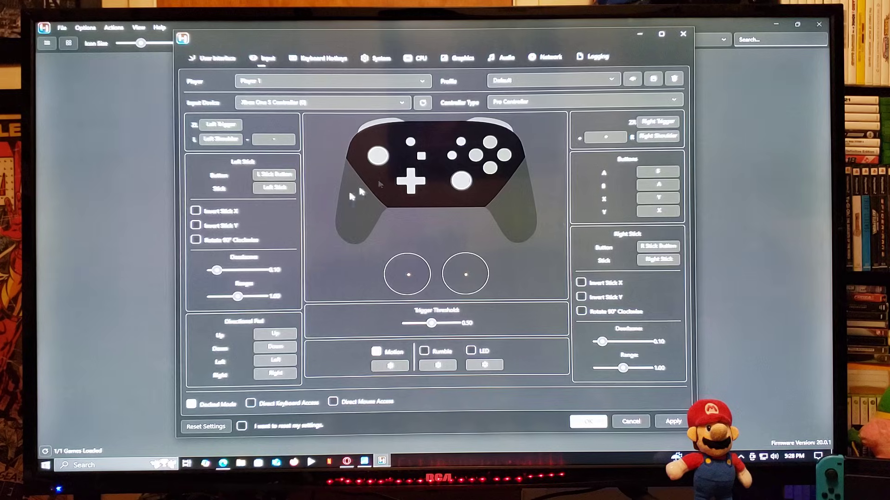
pyautogui.moveTo(329, 278)
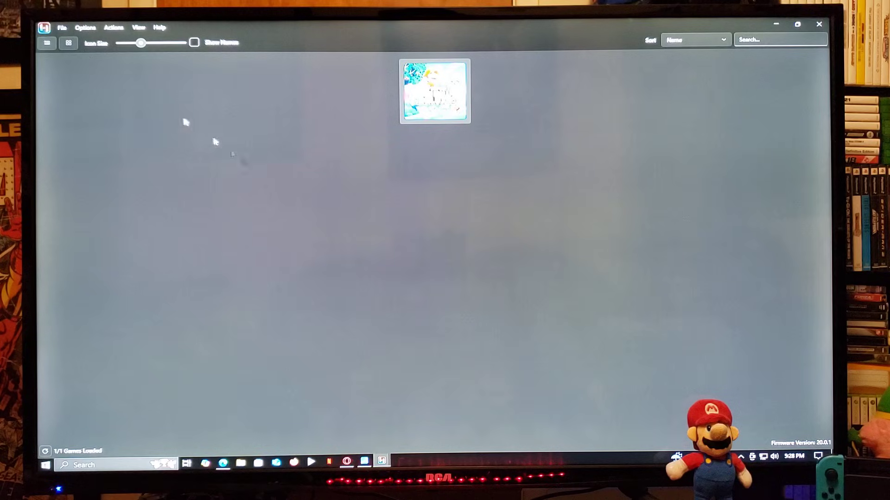
# Reopen Settings on the User Interface page showing the Switch Games folder as game directory.
pyautogui.click(85, 27)
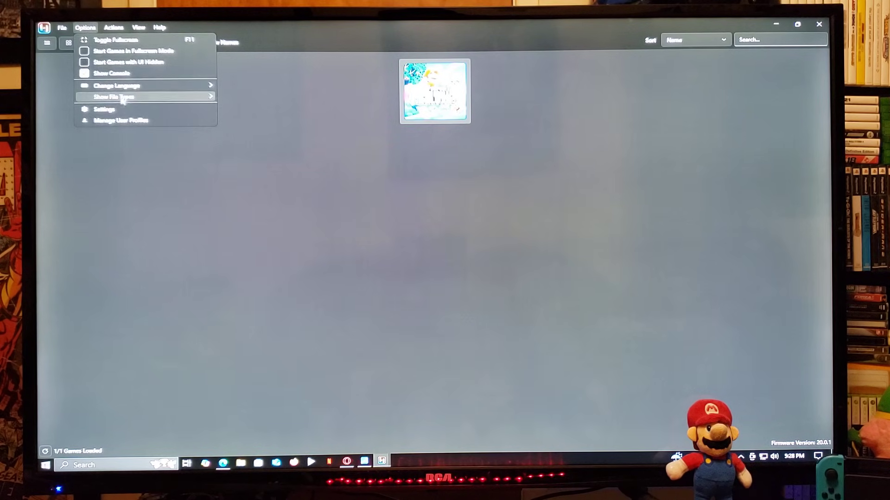
pyautogui.click(105, 109)
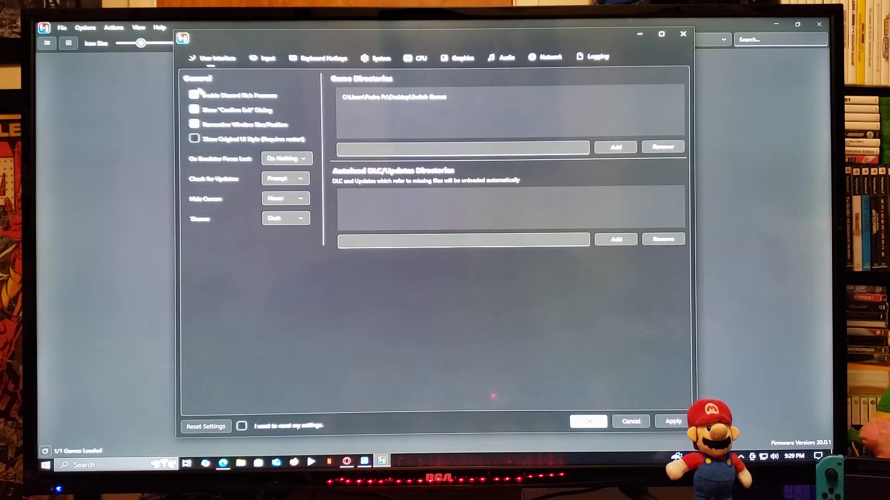
pyautogui.moveTo(443, 124)
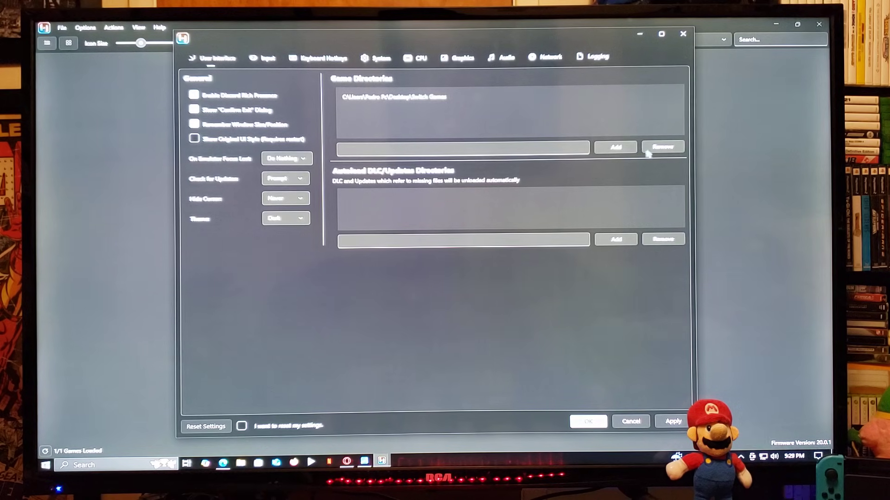
pyautogui.moveTo(507, 139)
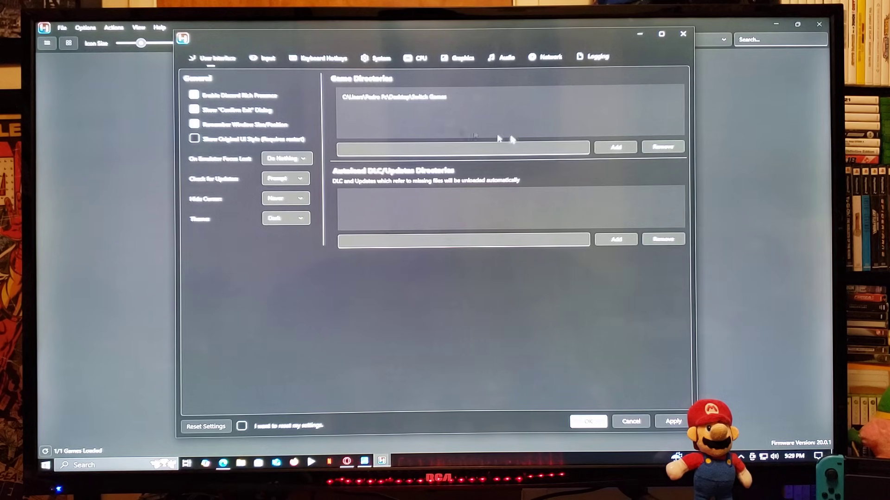
pyautogui.click(615, 148)
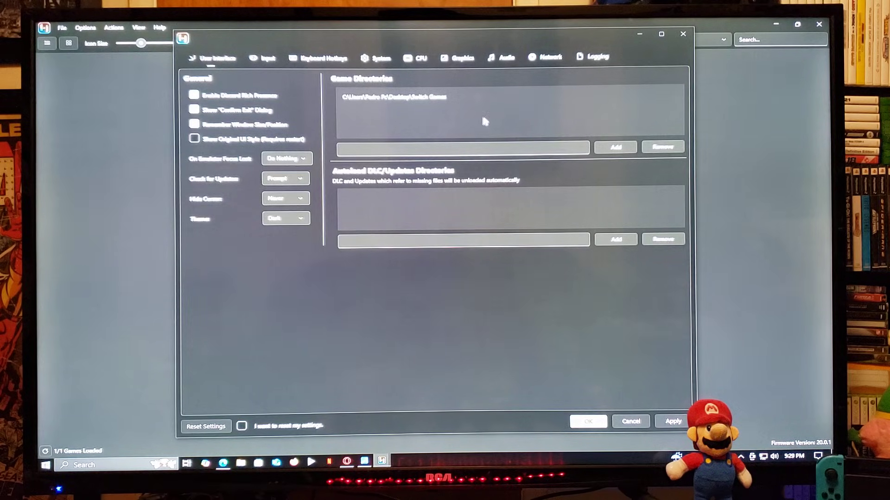
pyautogui.moveTo(283, 99)
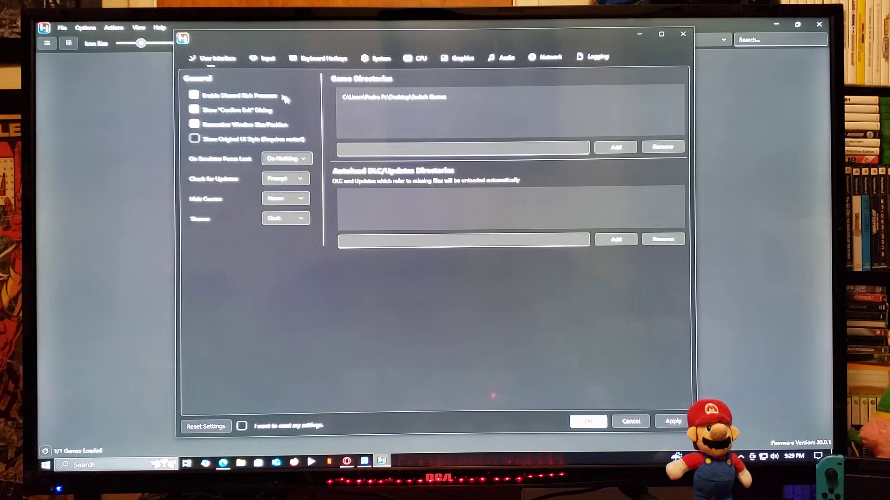
# View the Input controller mapping, then the Keyboard Hotkeys bindings such as F1 for VSync.
pyautogui.click(266, 58)
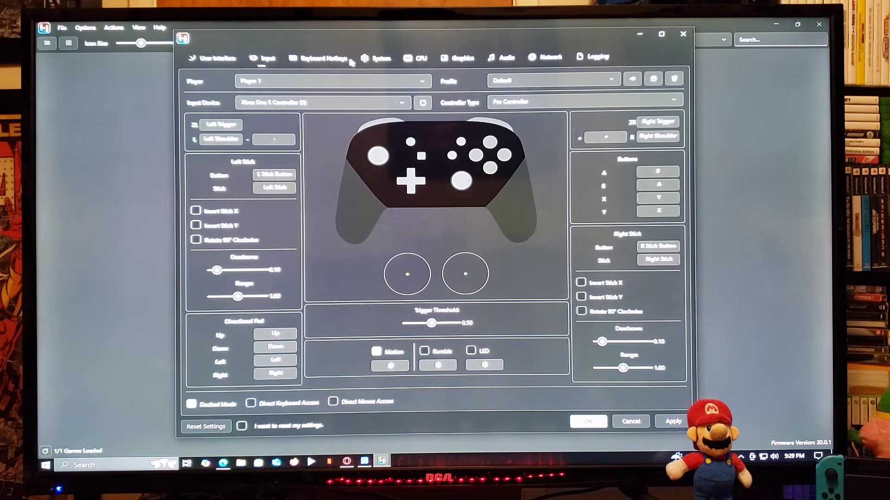
pyautogui.click(322, 57)
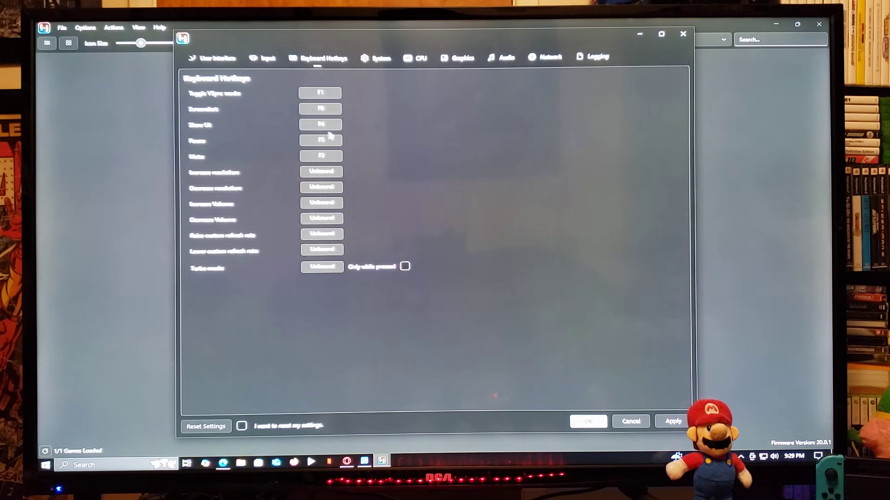
pyautogui.moveTo(363, 158)
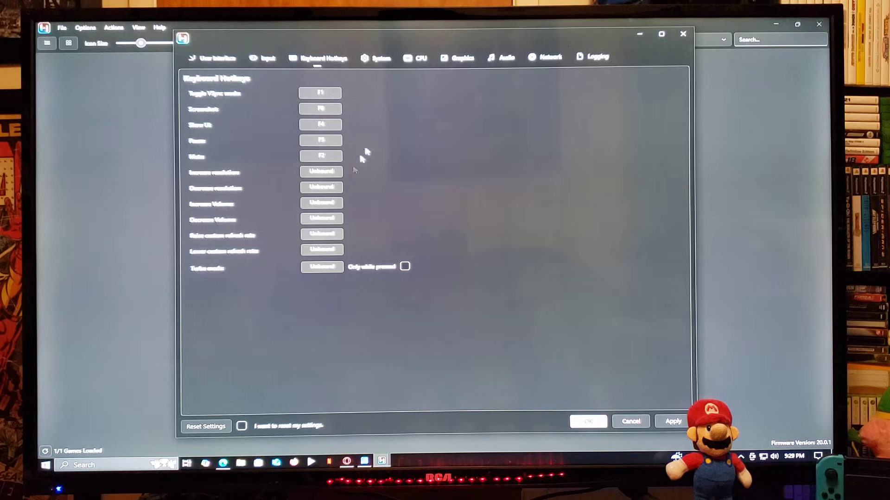
pyautogui.moveTo(383, 174)
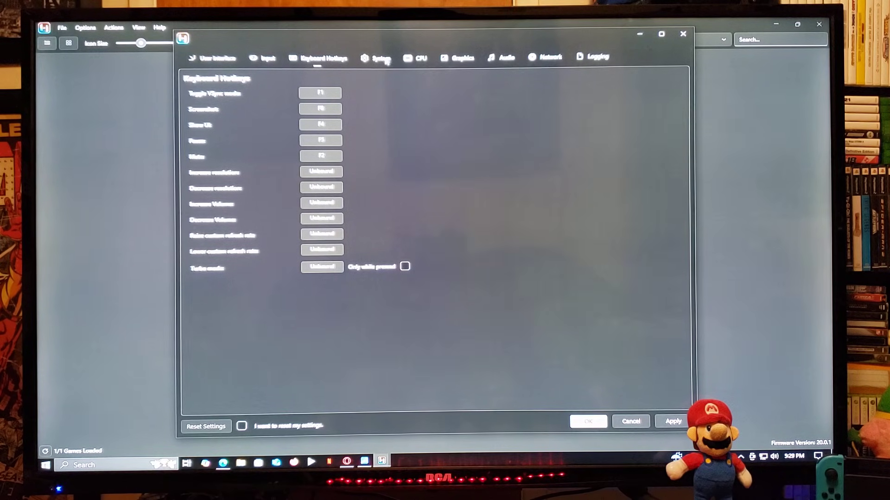
pyautogui.moveTo(479, 57)
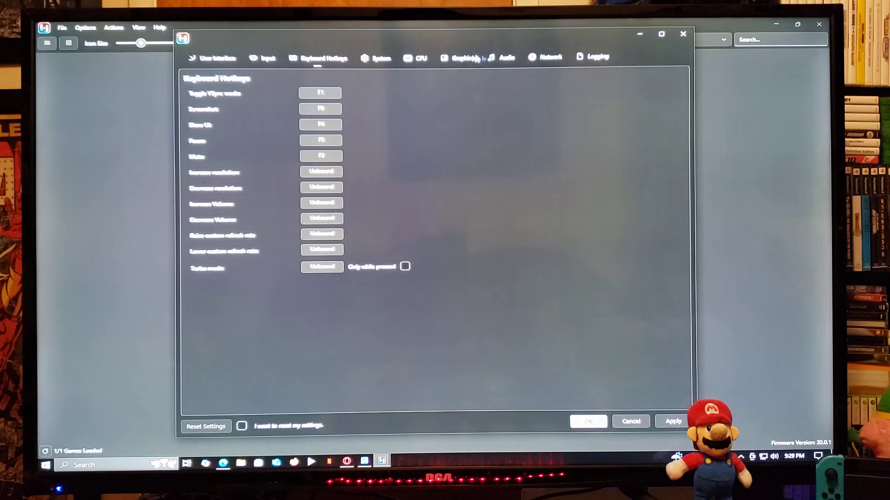
# Show the Graphics settings with Vulkan as the backend on the NVIDIA GPU.
pyautogui.click(462, 57)
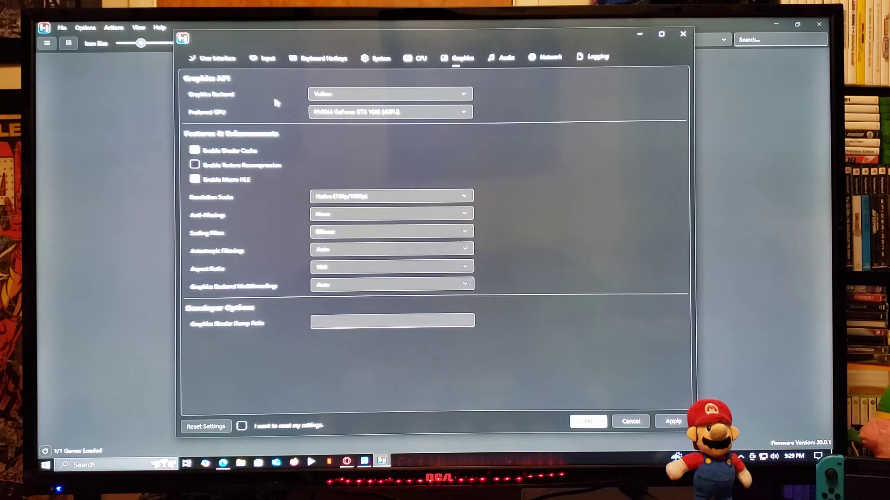
pyautogui.moveTo(431, 100)
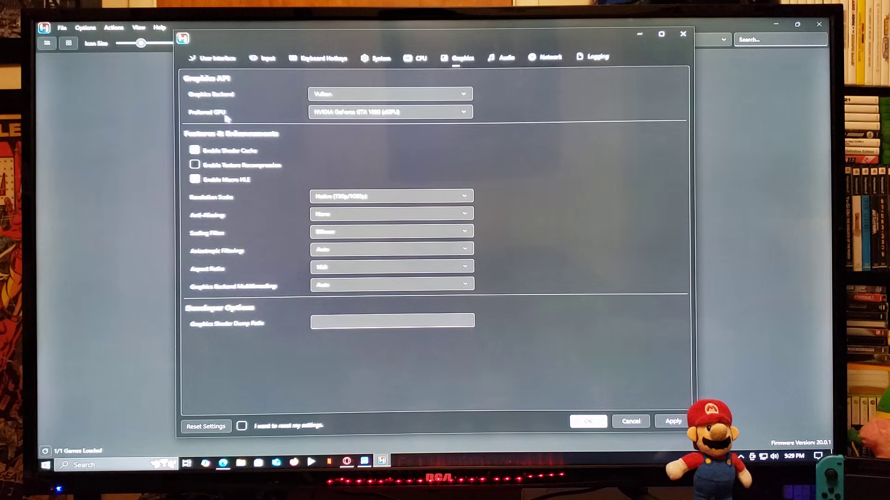
pyautogui.moveTo(423, 112)
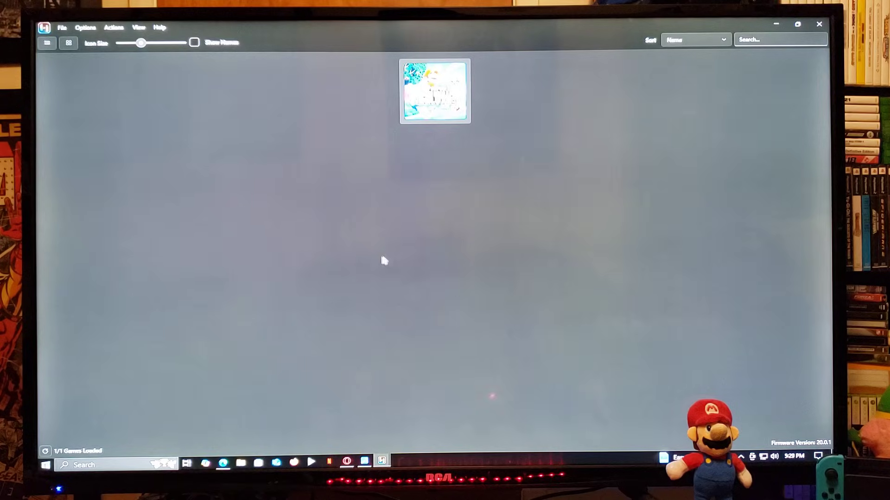
pyautogui.moveTo(277, 285)
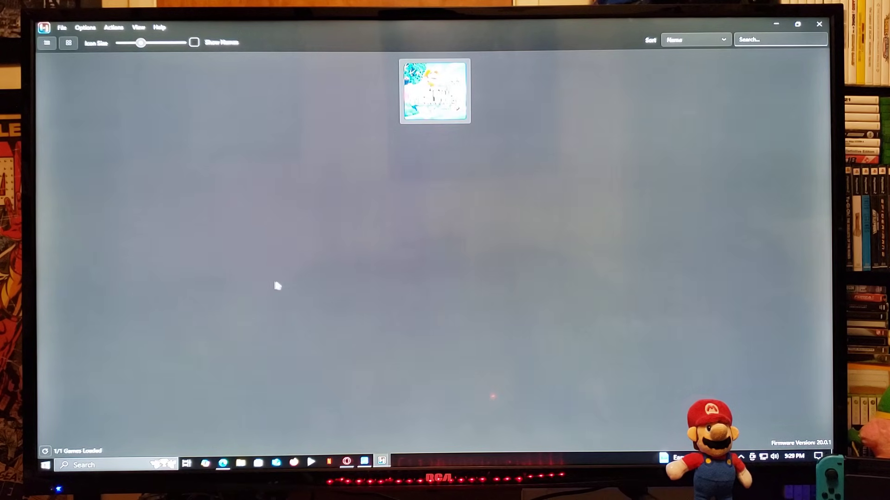
pyautogui.moveTo(335, 236)
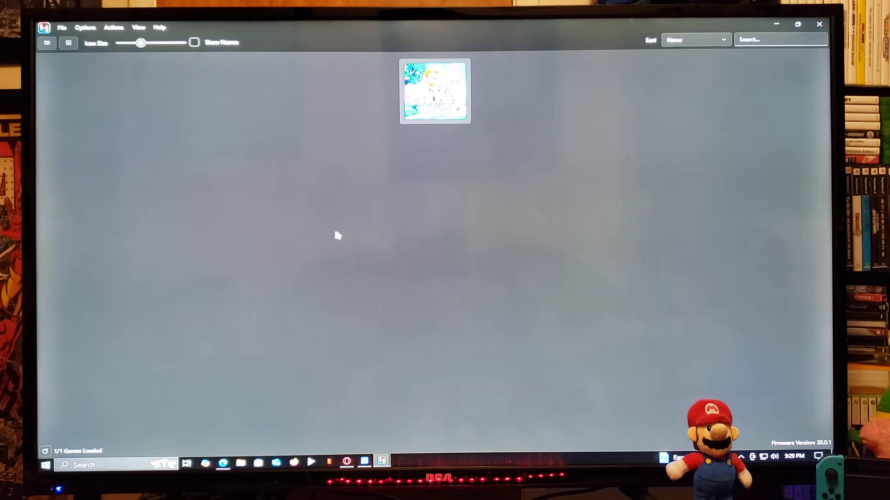
pyautogui.moveTo(355, 207)
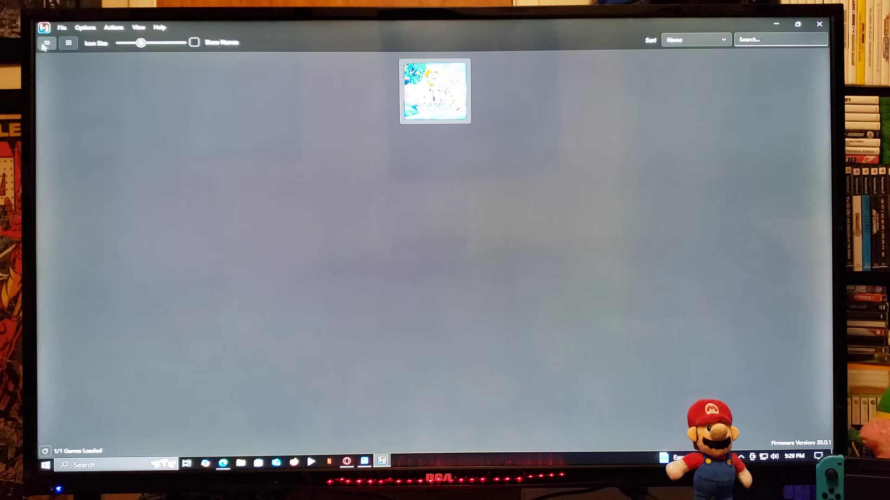
# Show the game library as rows, listing New Super Mario Bros. U Deluxe with its details.
pyautogui.click(46, 43)
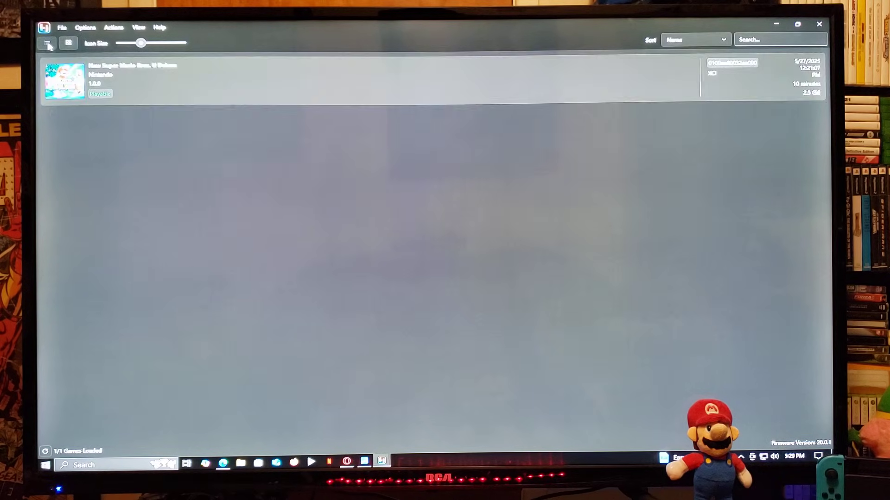